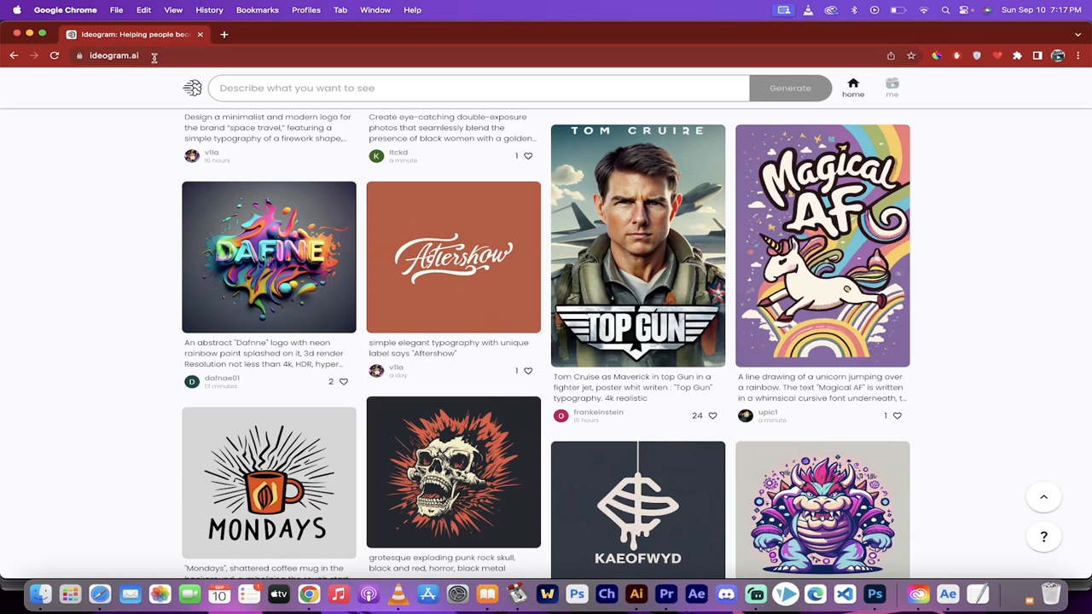
mouse_move(70, 191)
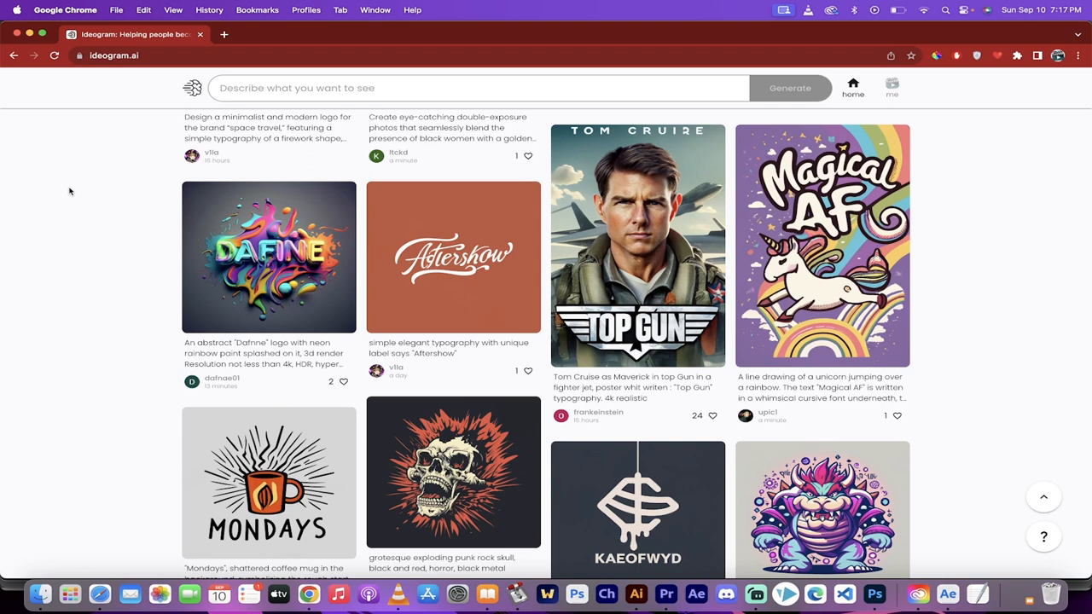
Browse the feed, viewing the Top Gun poster and the Magical AF unicorn post's prompt.
scroll(down, 3)
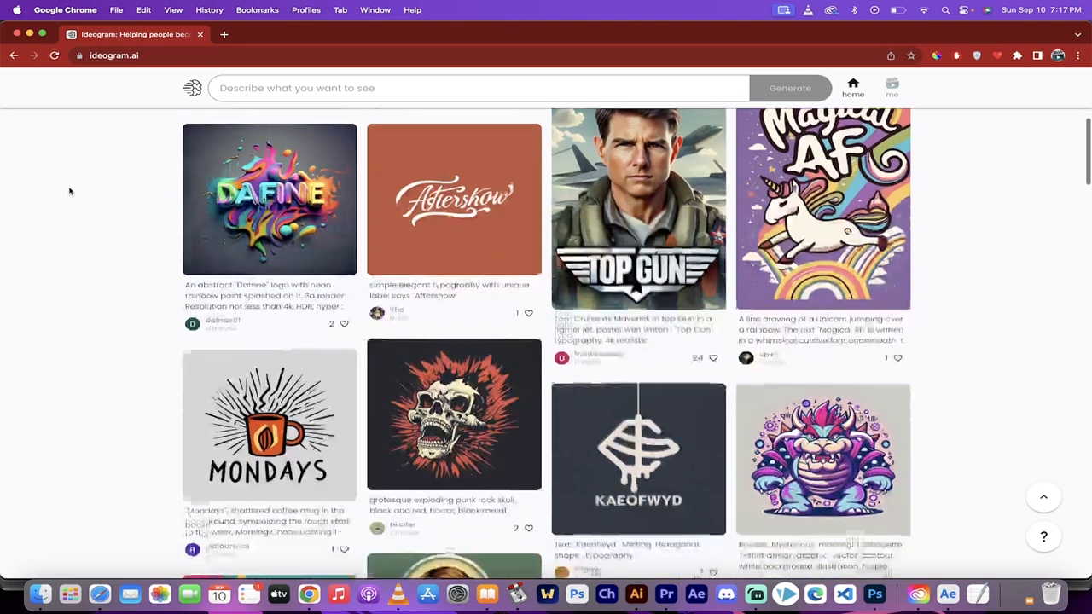
scroll(down, 3)
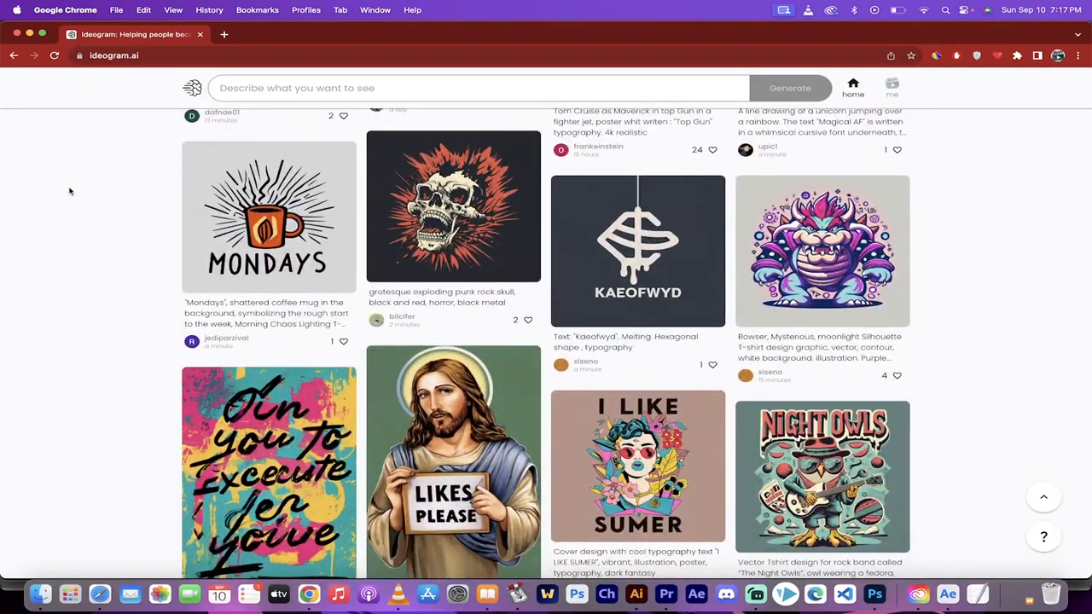
scroll(up, 3)
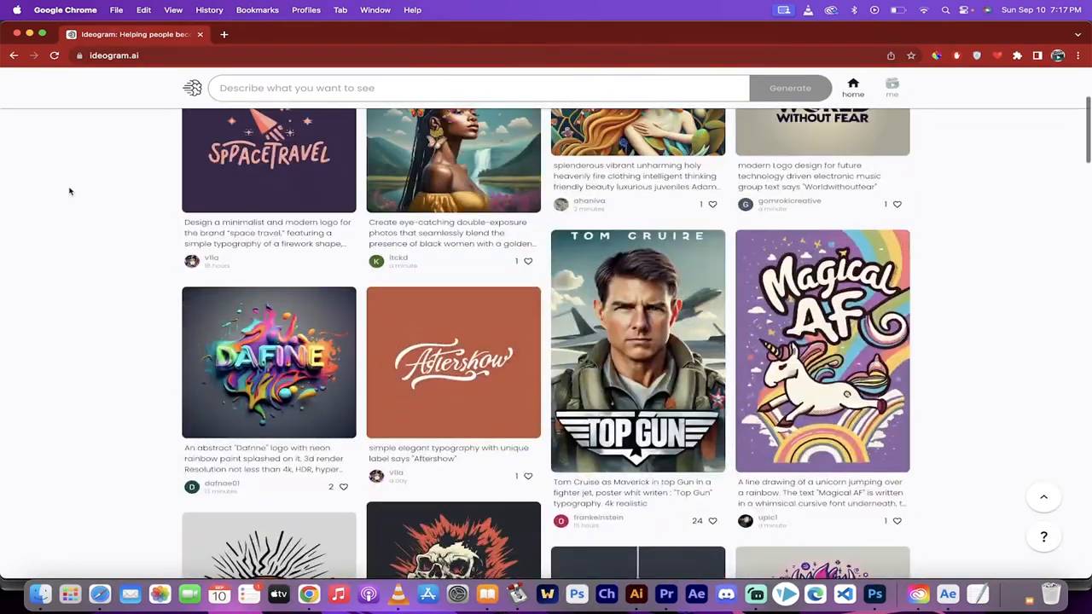
scroll(down, 3)
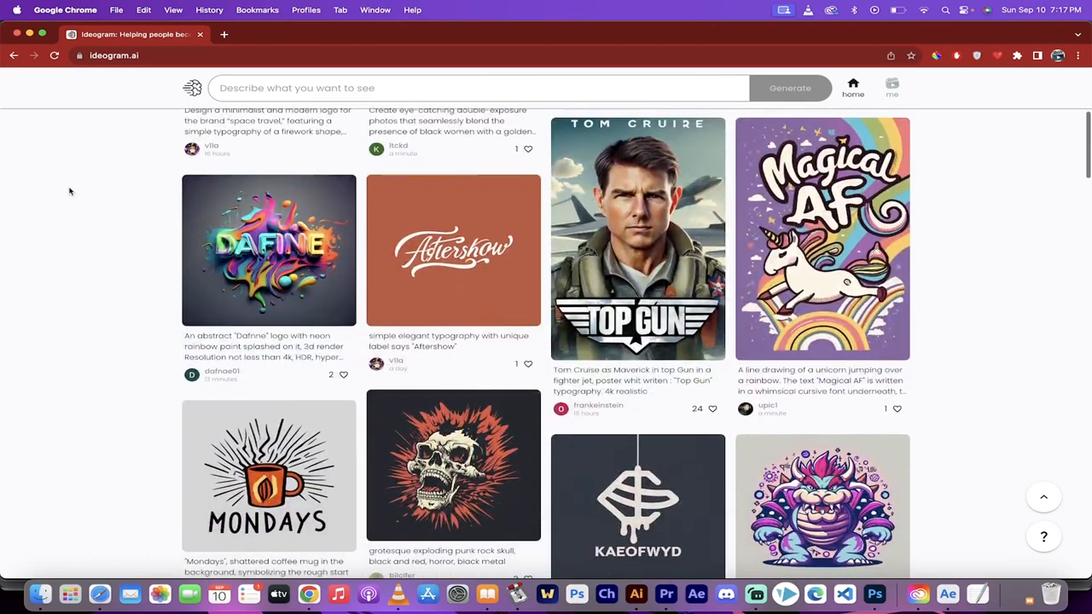
scroll(down, 3)
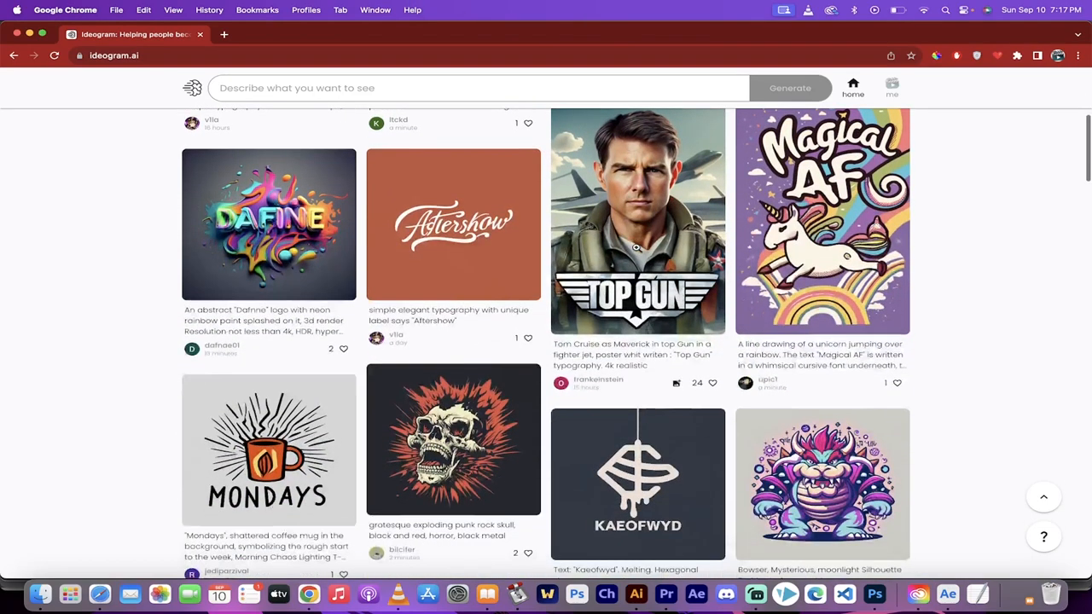
scroll(up, 3)
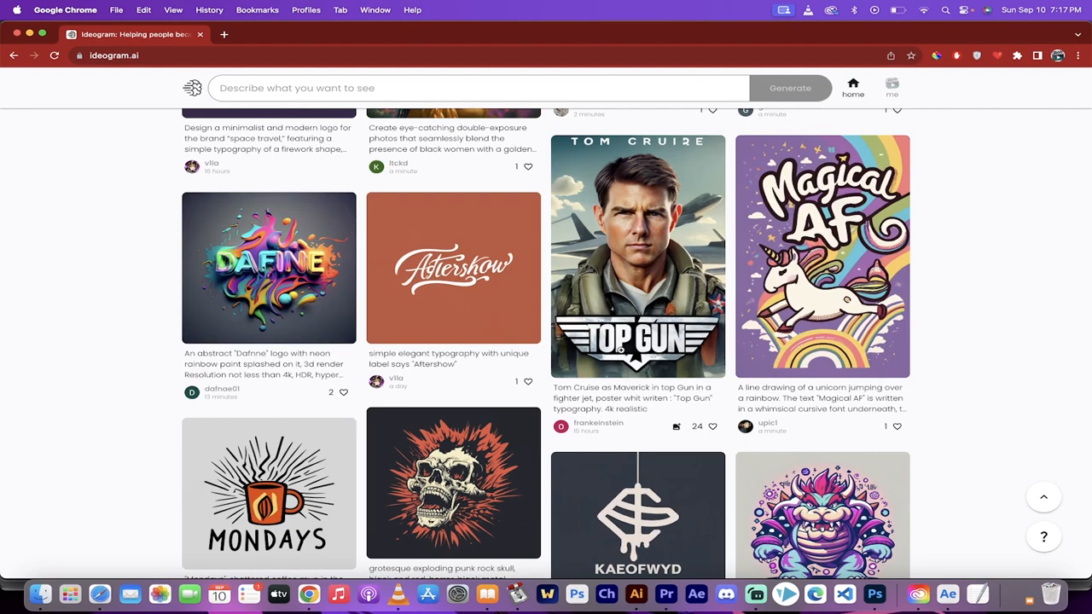
click(638, 256)
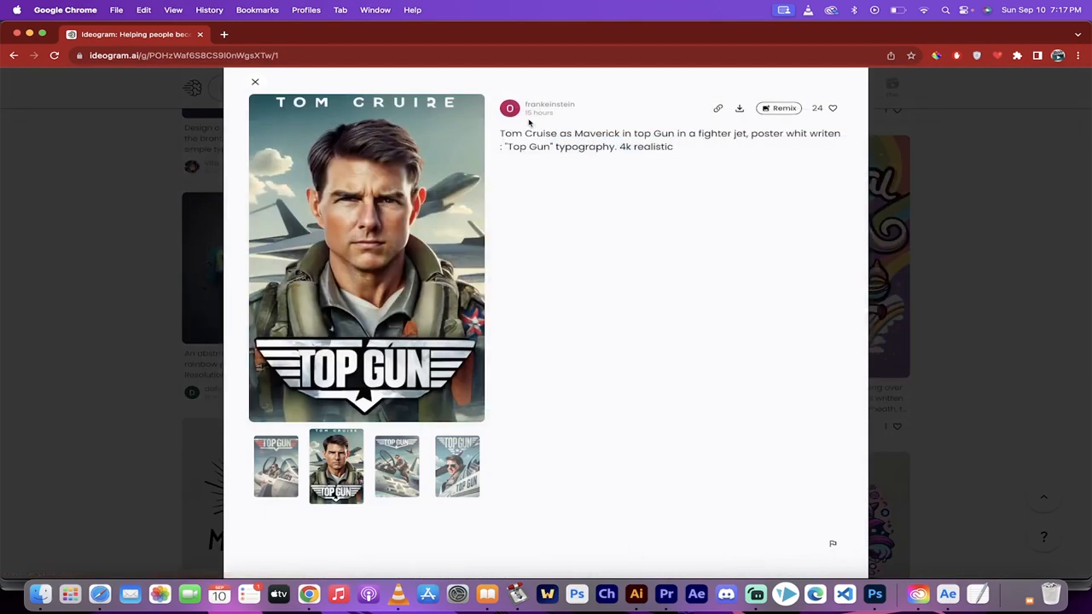
mouse_move(647, 135)
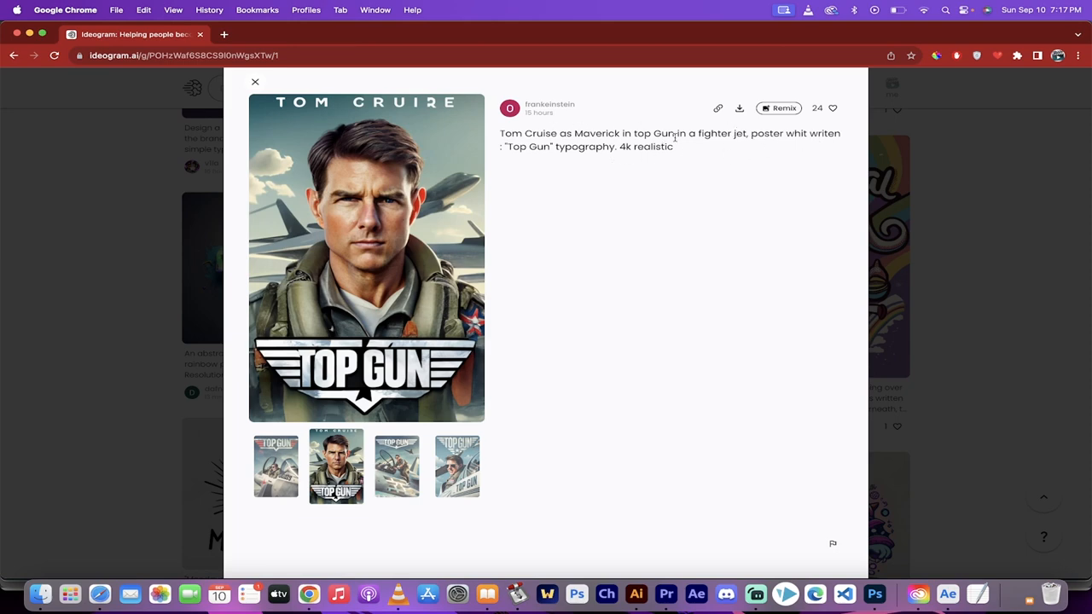
mouse_move(41, 303)
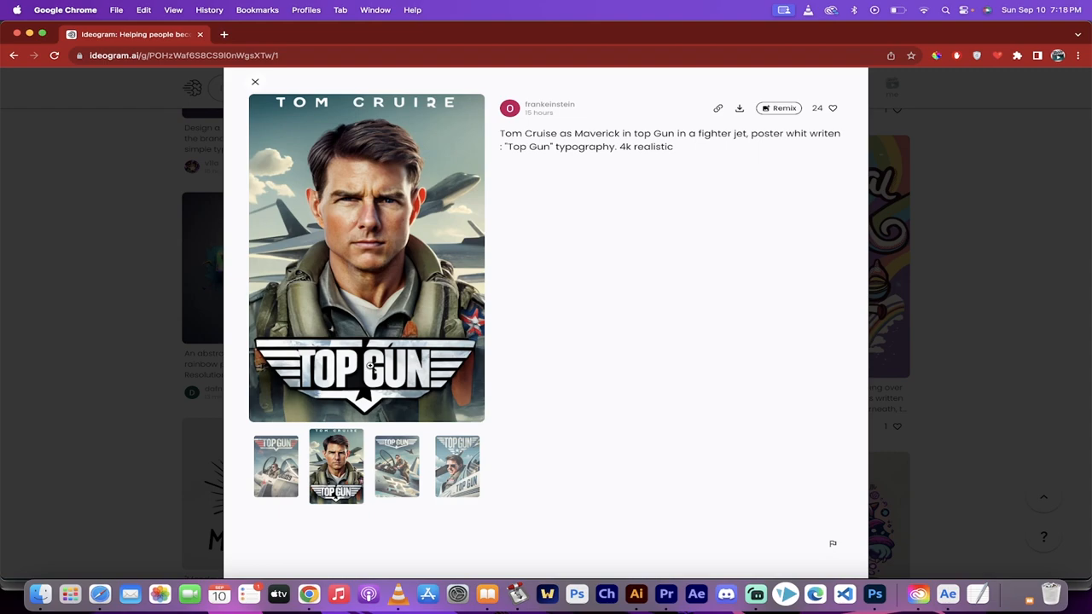
click(255, 81)
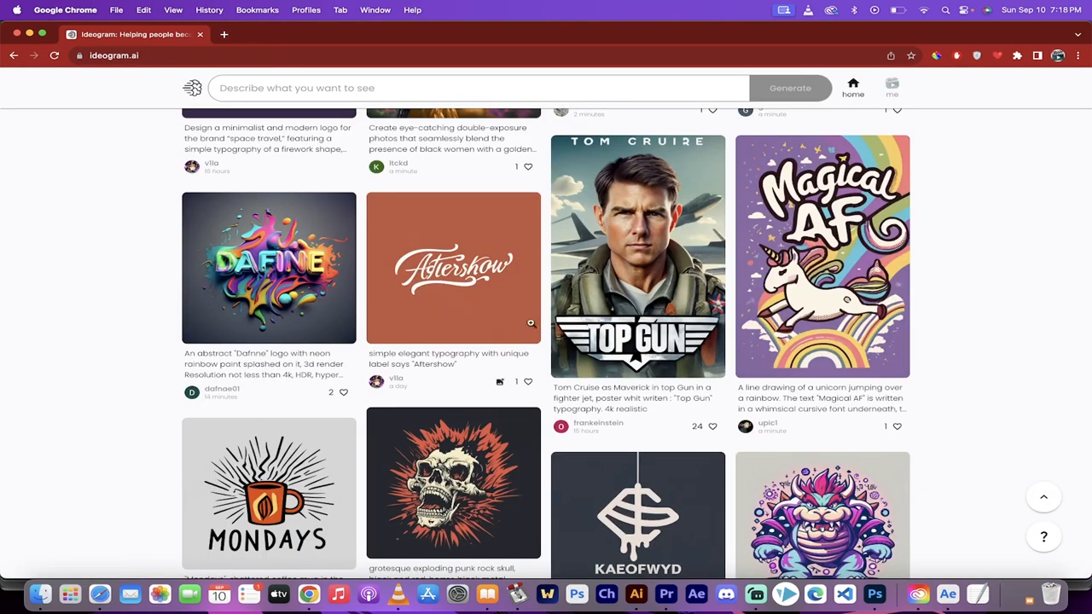
click(821, 256)
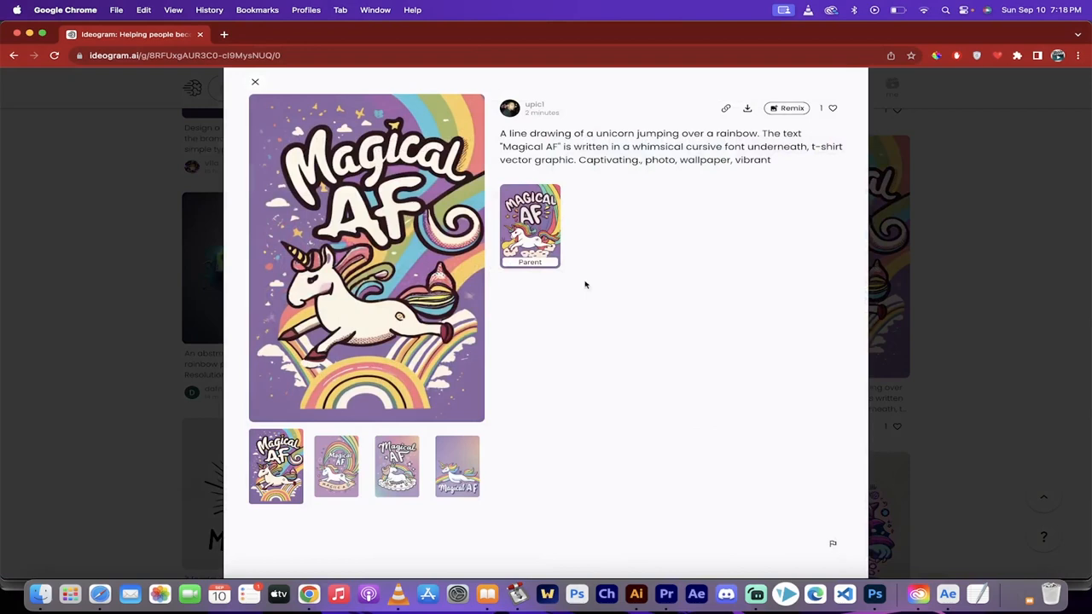
mouse_move(72, 386)
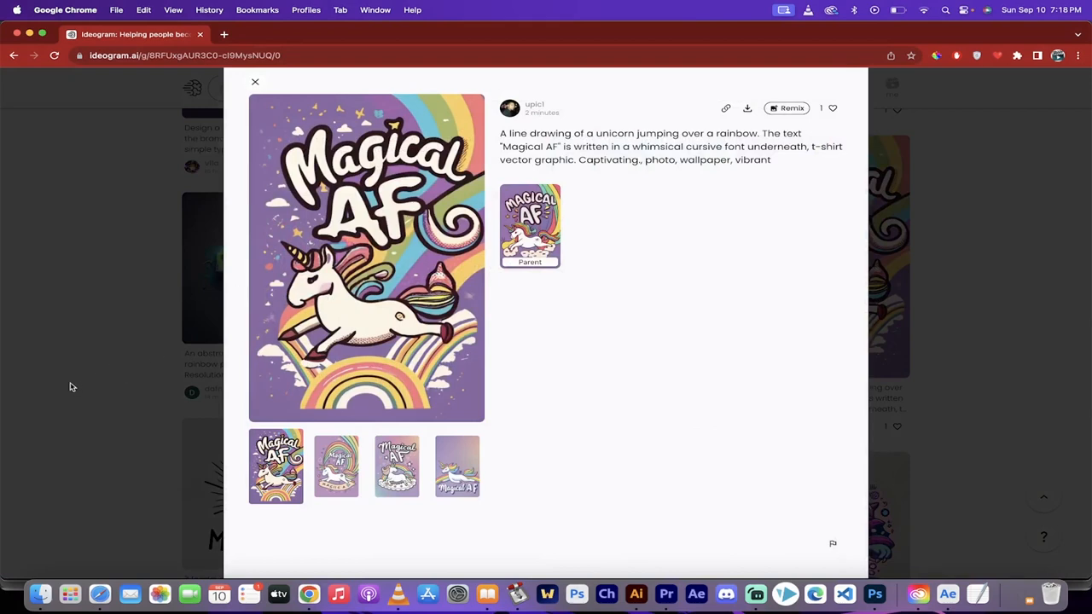
double_click(518, 146)
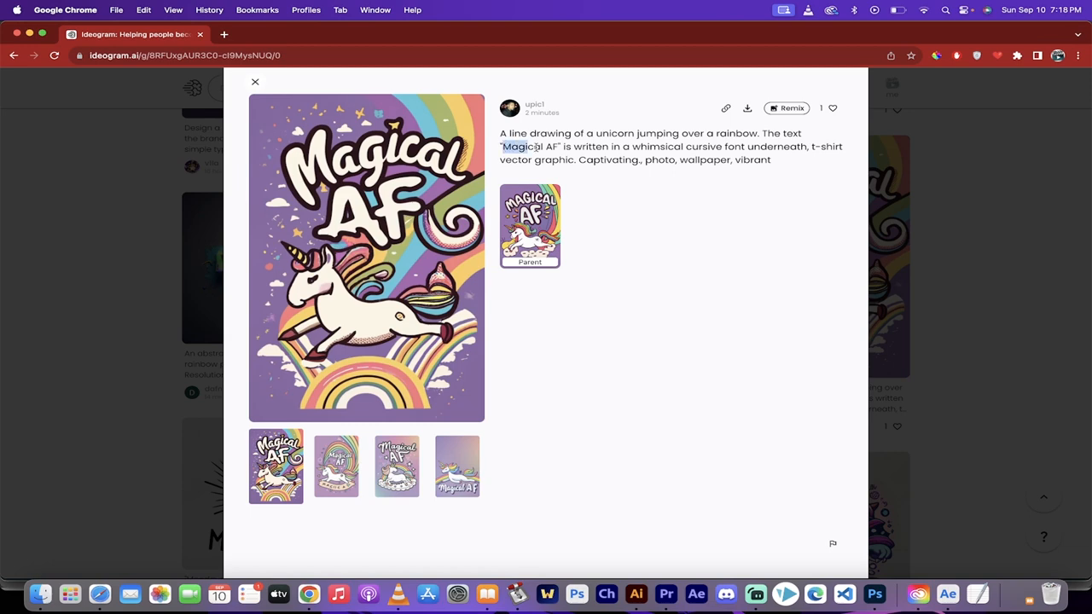
double_click(529, 146)
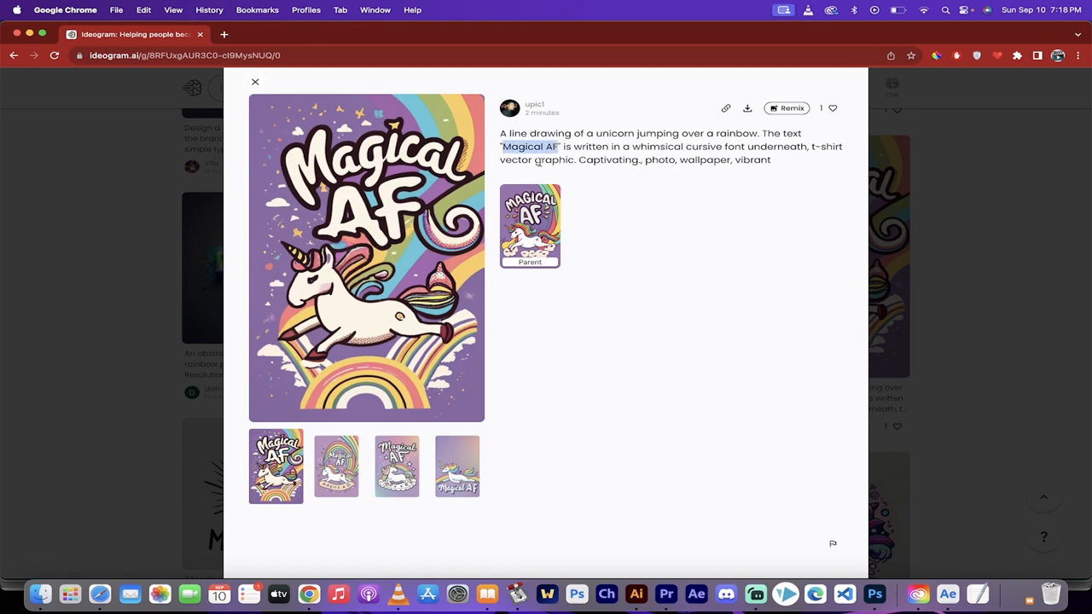
mouse_move(389, 219)
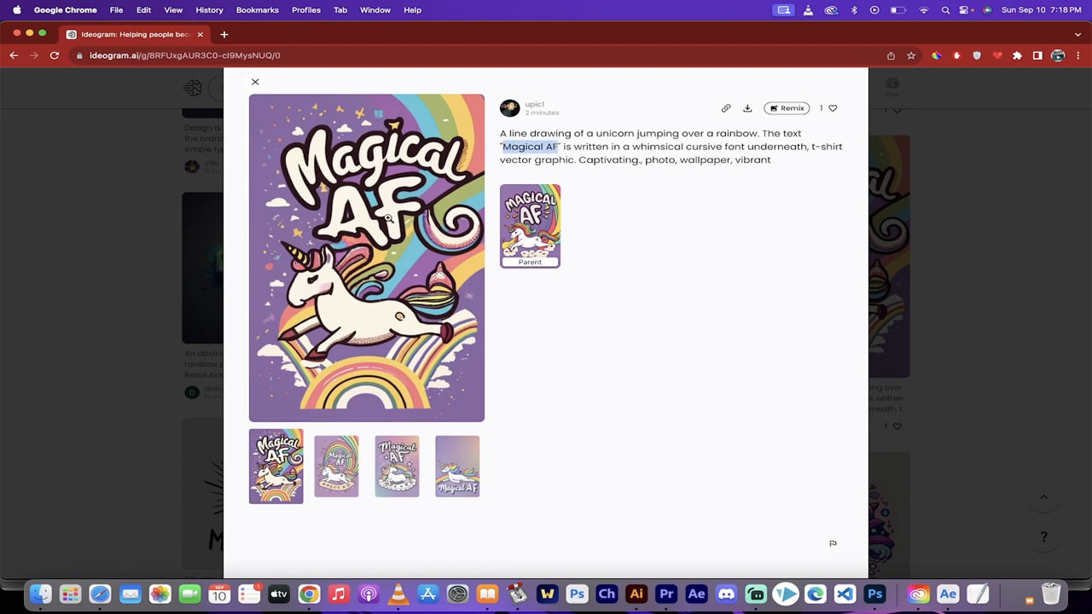
click(254, 81)
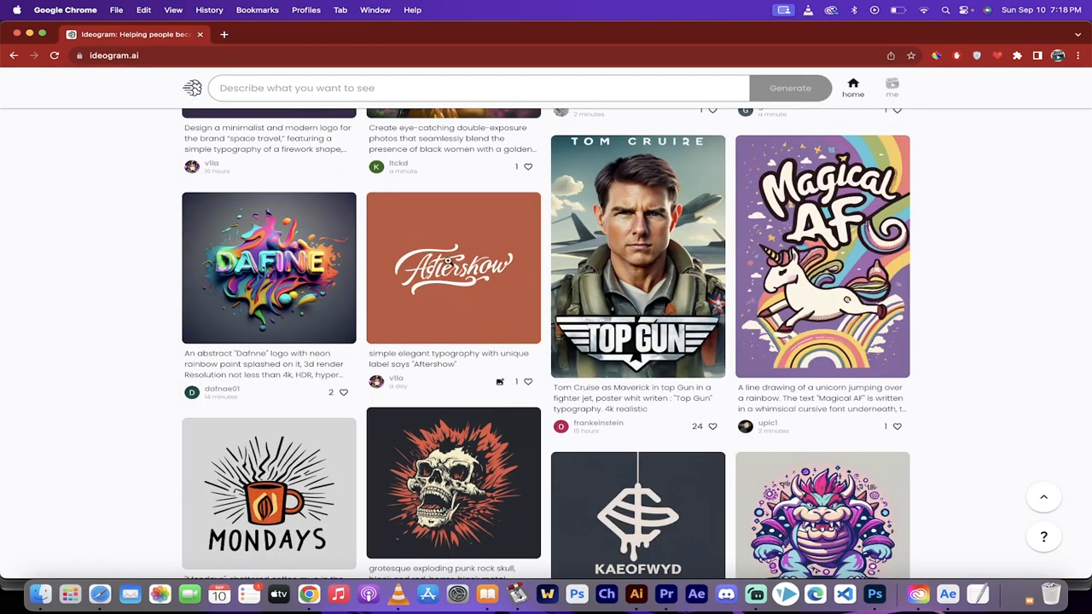
Keep browsing, viewing the I LIKE SUMER cover design and KnowJoke logo posts.
scroll(down, 3)
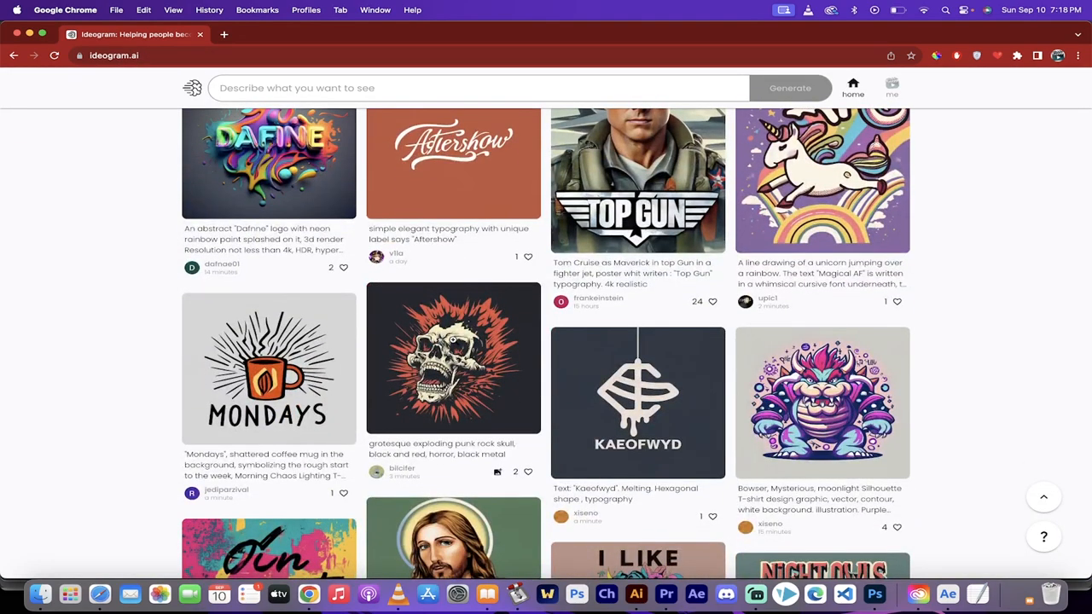
scroll(down, 3)
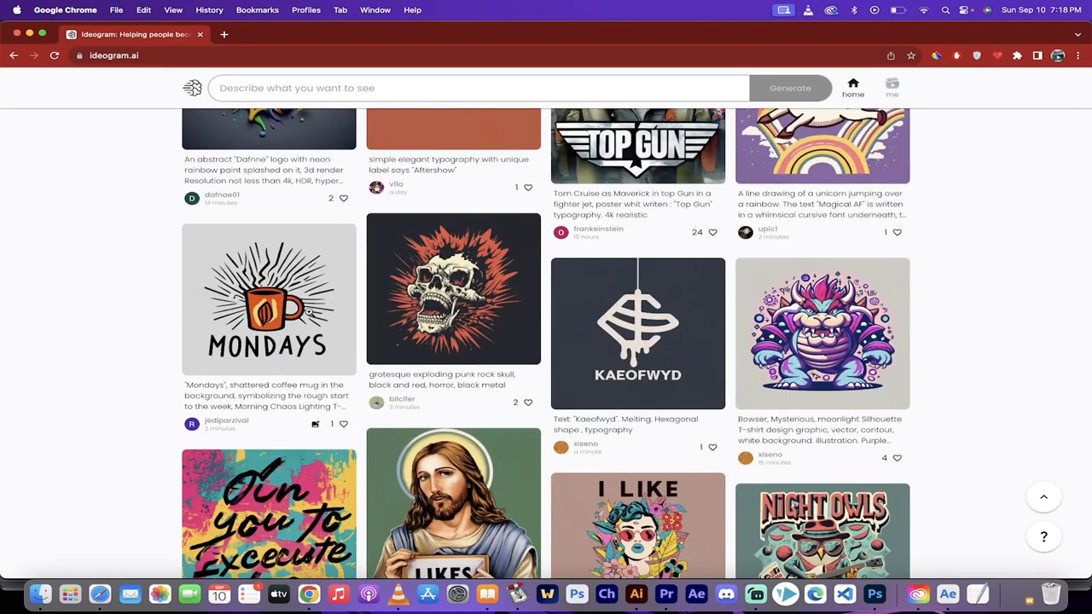
scroll(down, 3)
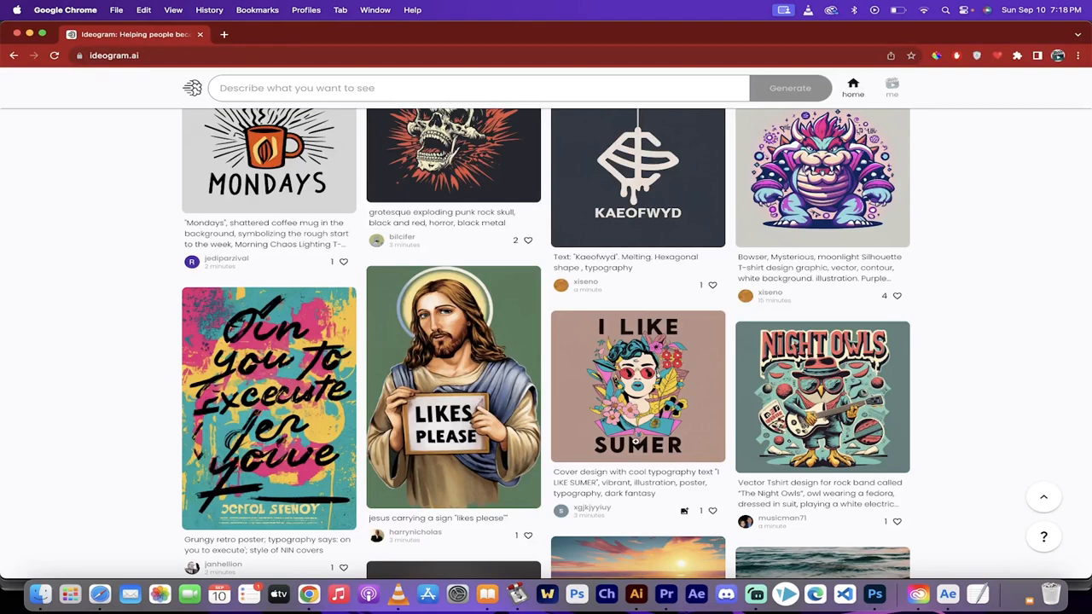
click(637, 386)
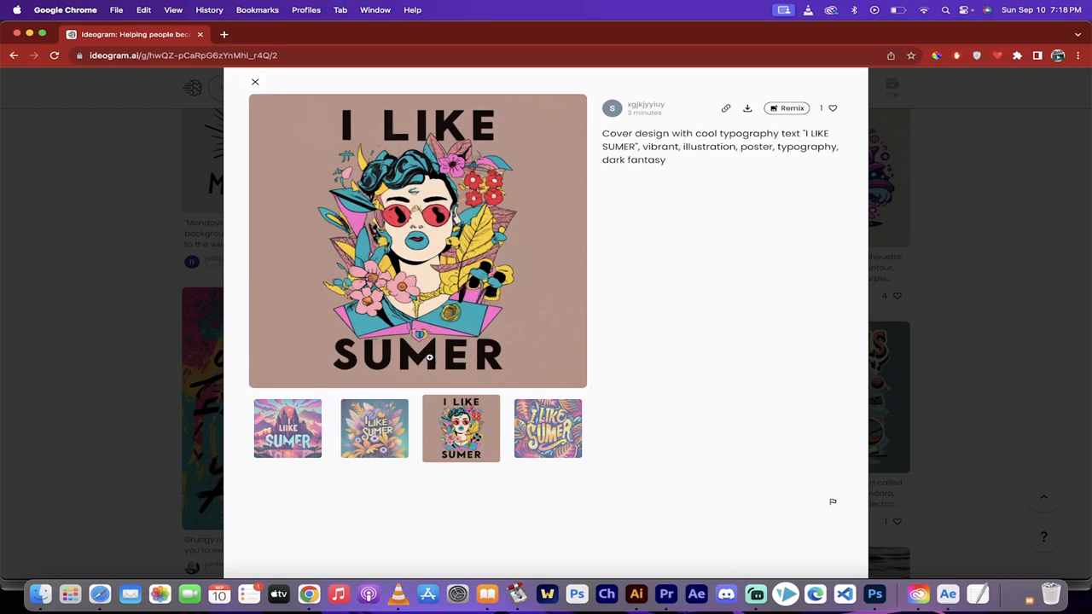
mouse_move(37, 352)
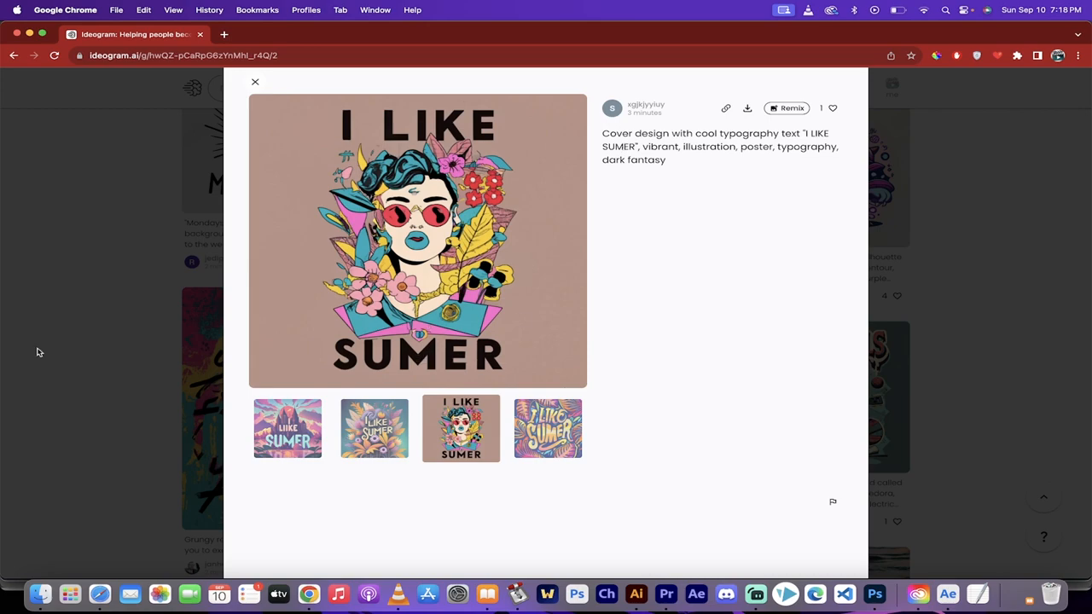
click(254, 81)
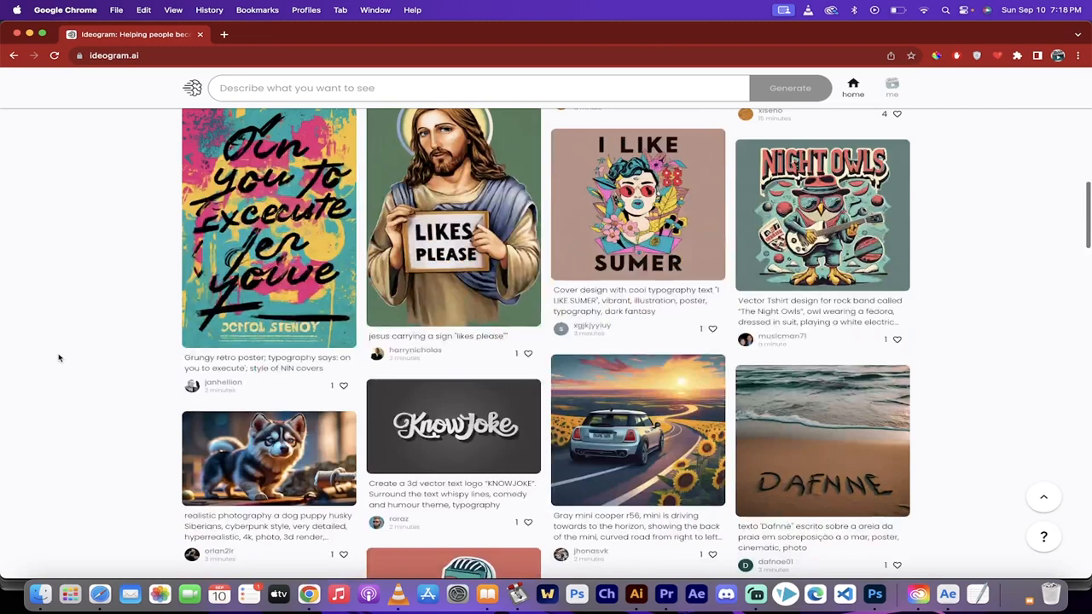
scroll(up, 3)
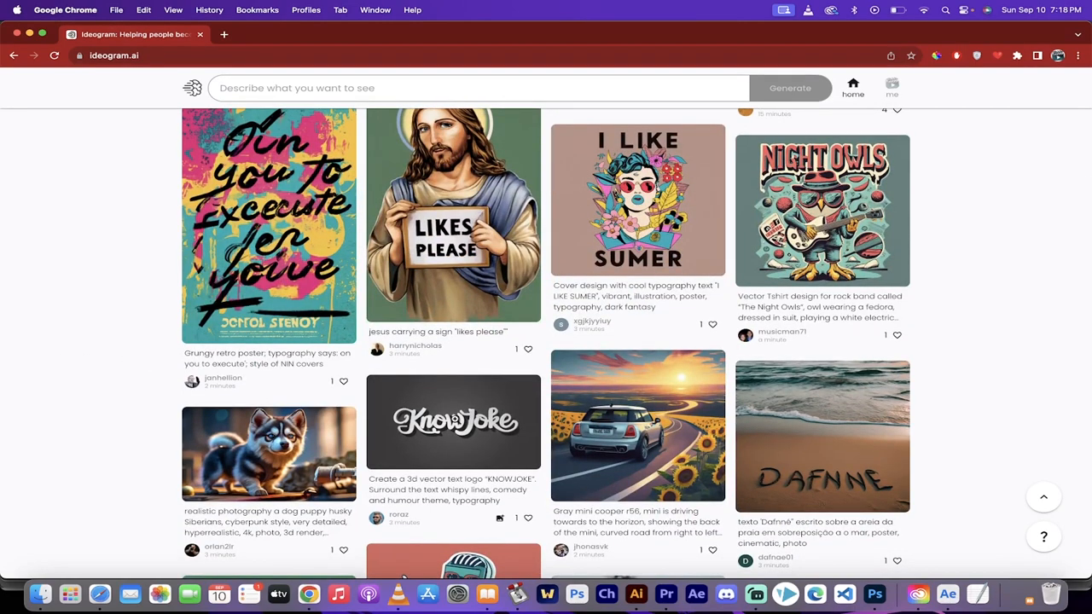
click(453, 422)
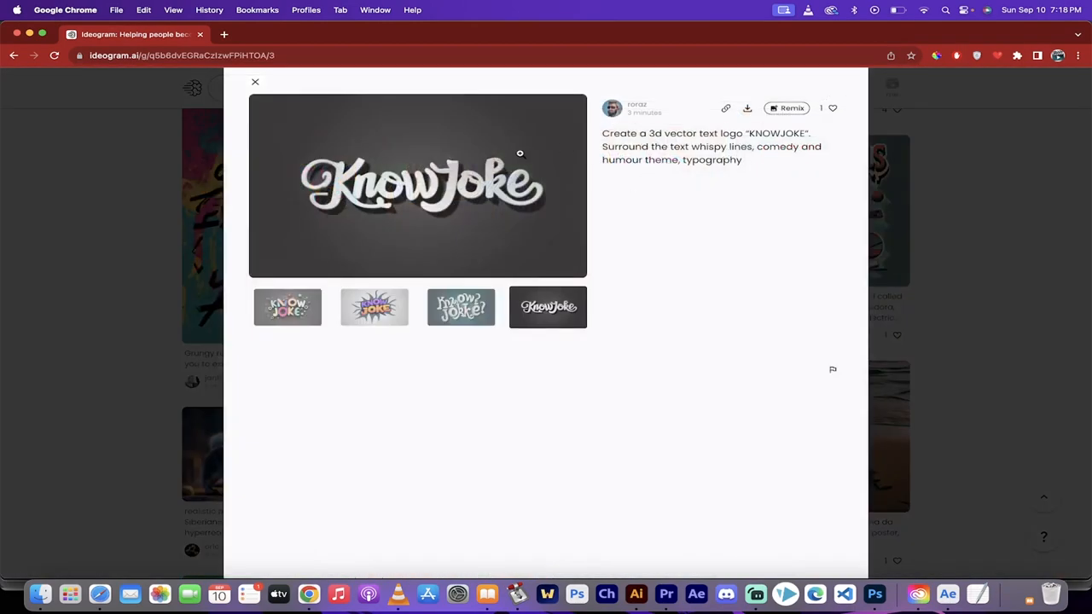
click(255, 82)
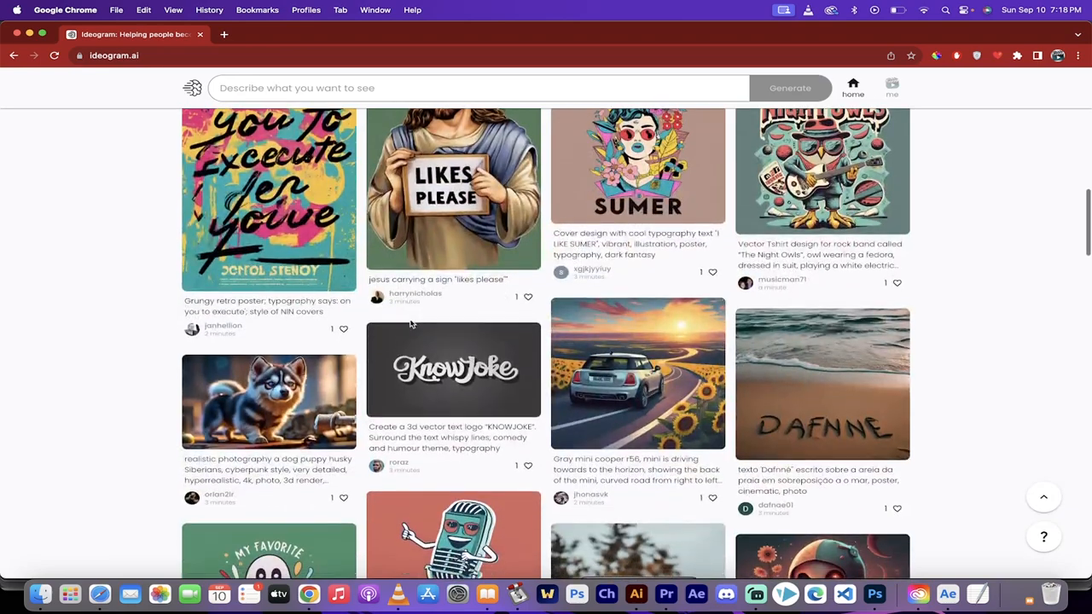
scroll(down, 3)
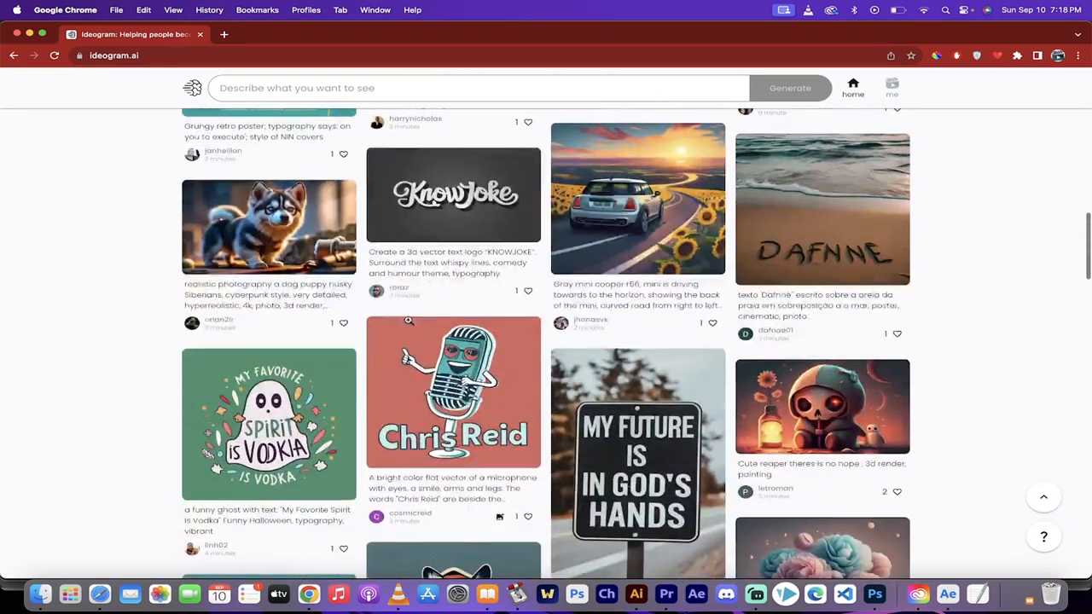
scroll(down, 3)
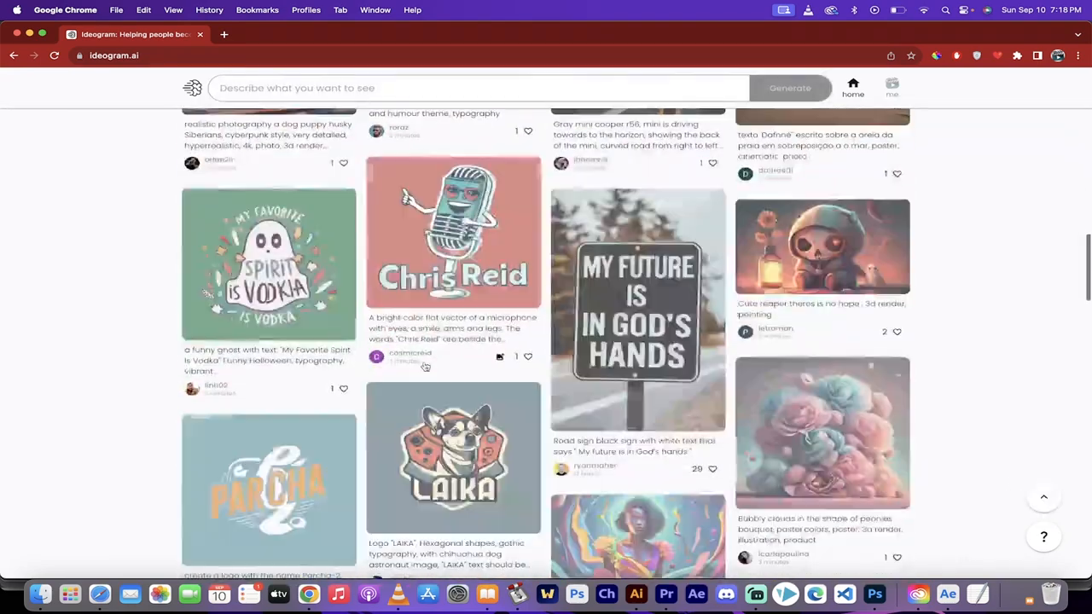
scroll(down, 3)
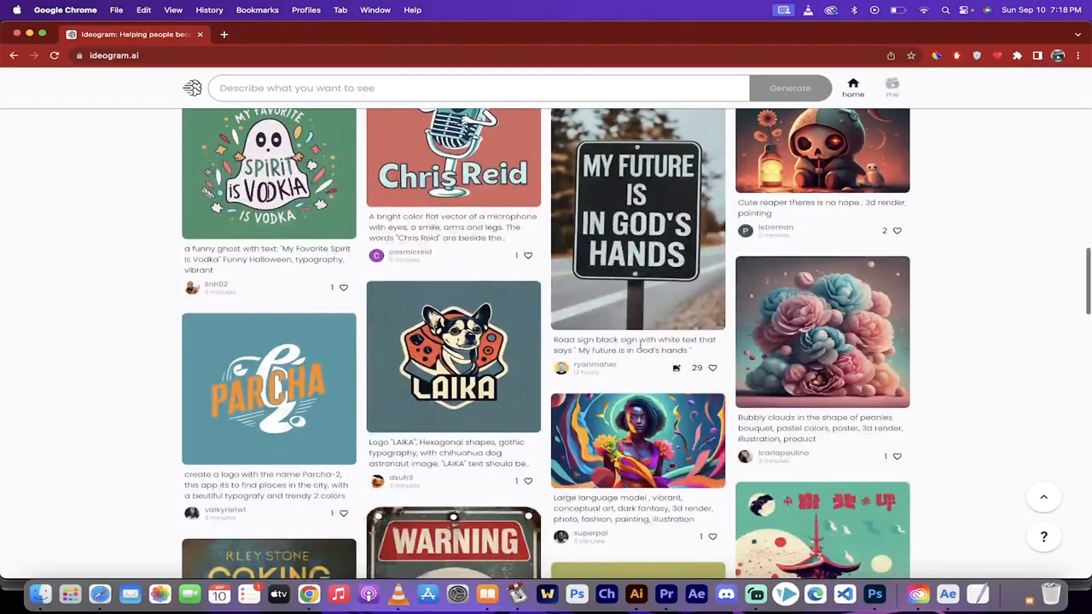
scroll(down, 3)
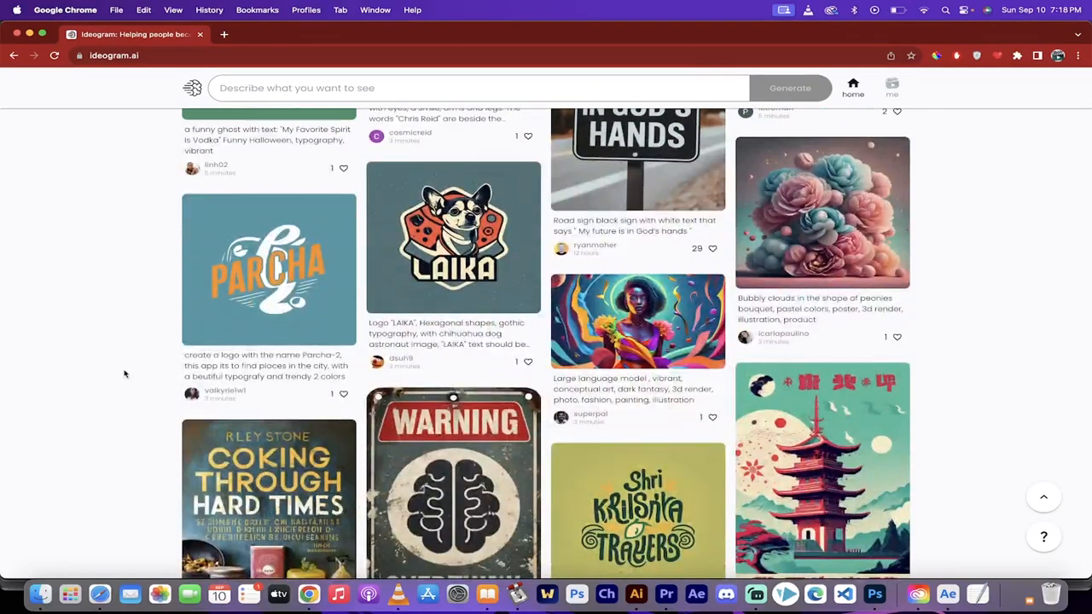
scroll(up, 3)
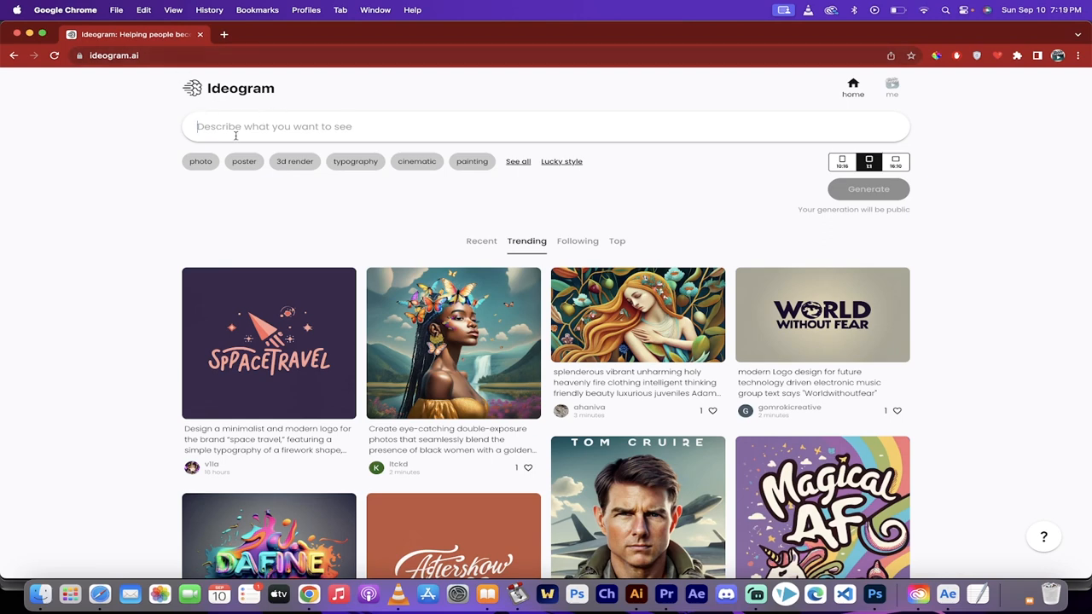
Enter the prompt 'poster of a dog with "kingston" on the image' and generate.
text(Do)
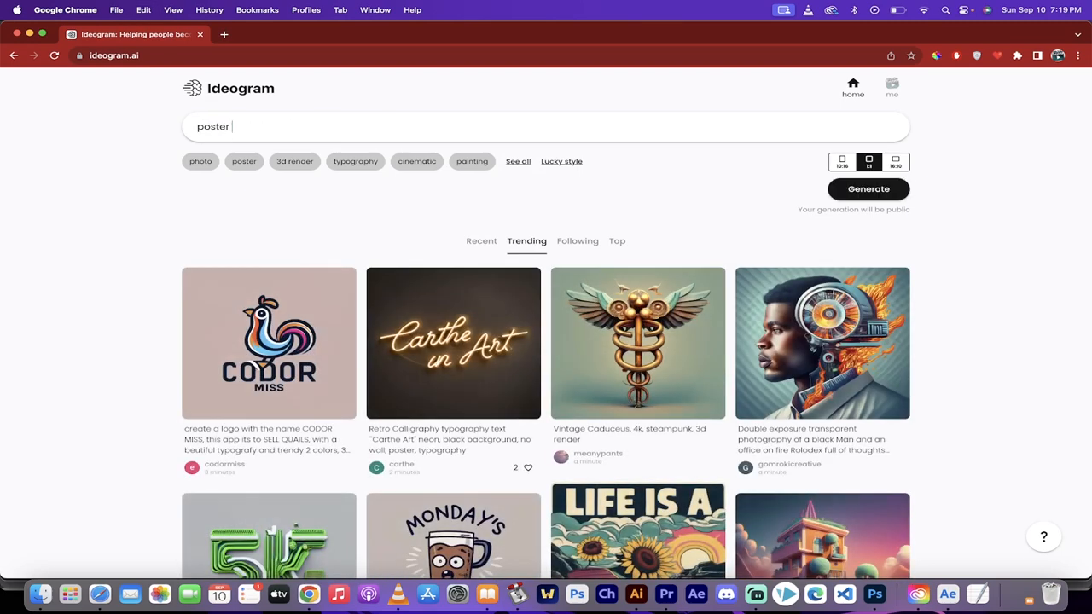
text(of a dog,)
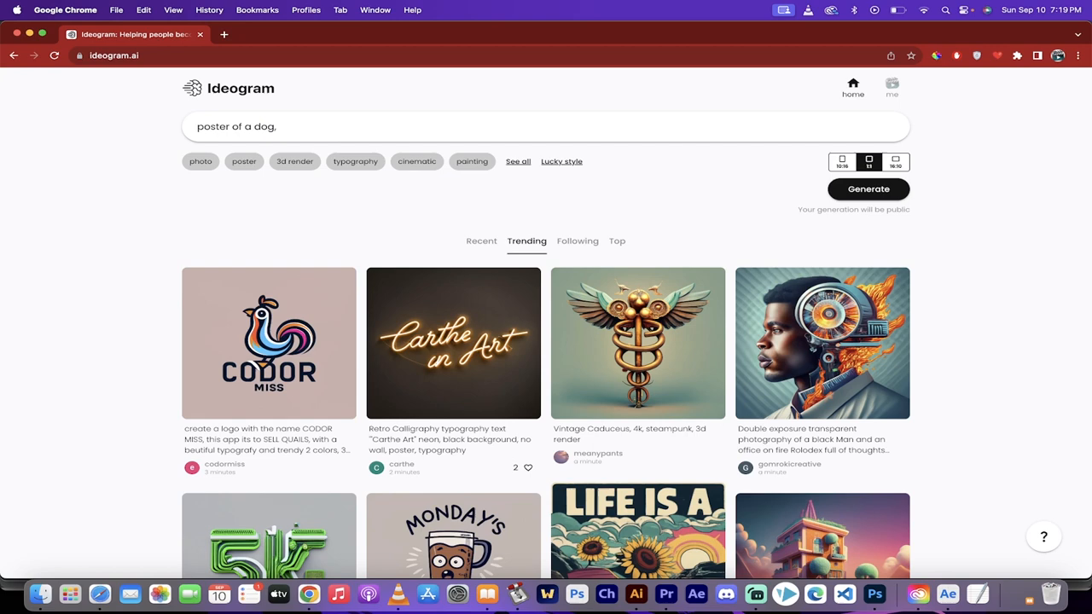
key(Backspace)
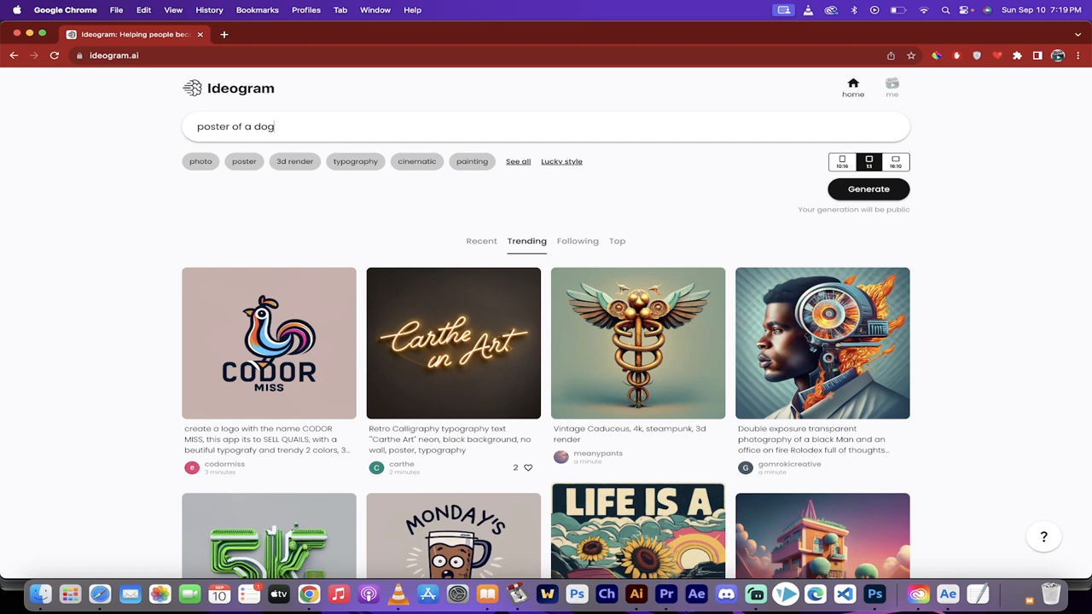
text(, na)
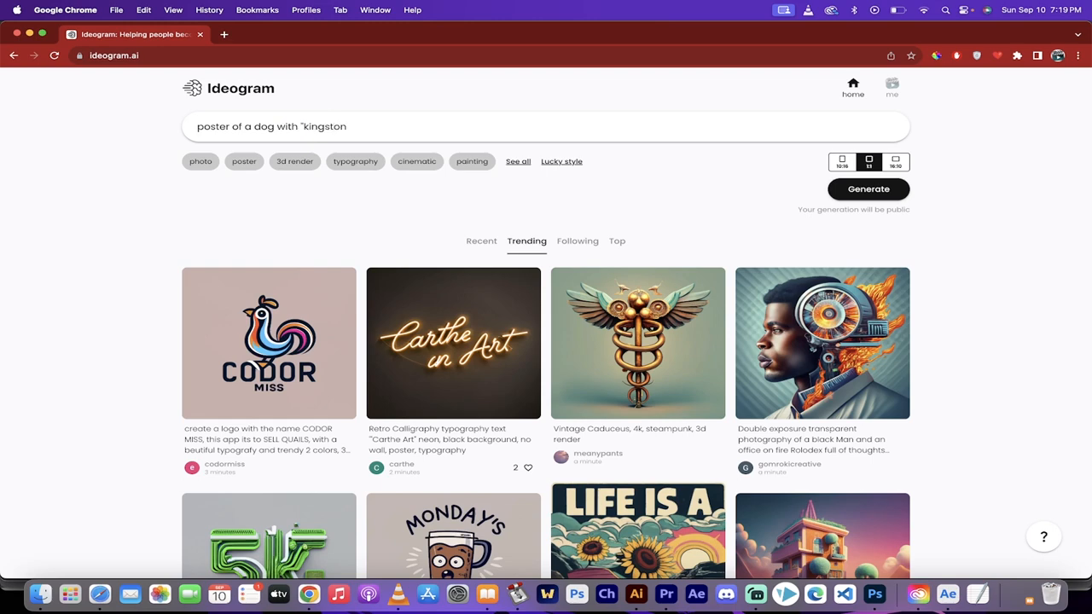
text(" on the)
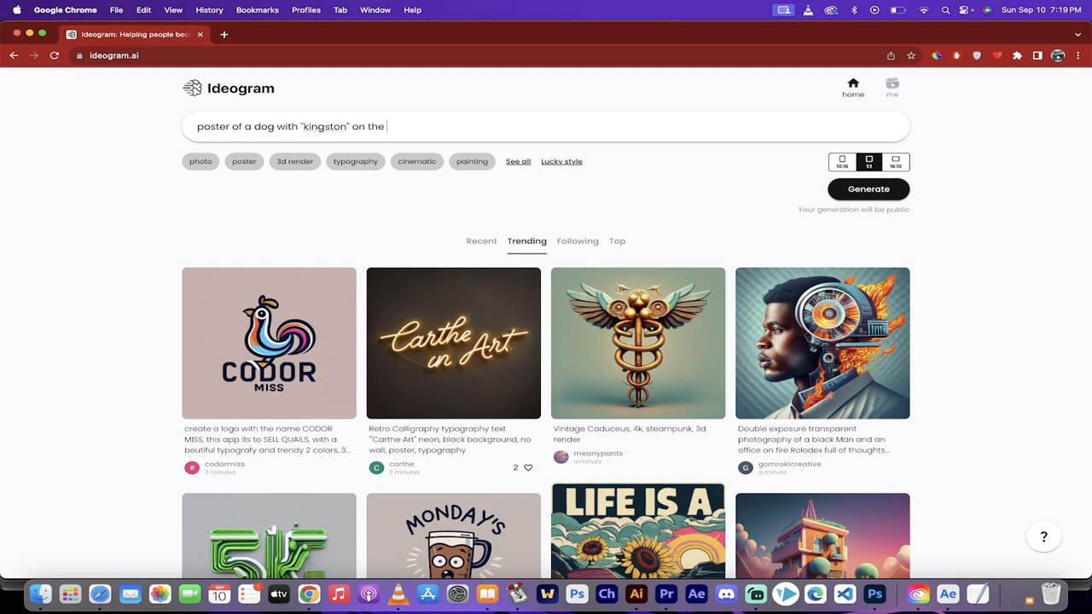
text(image)
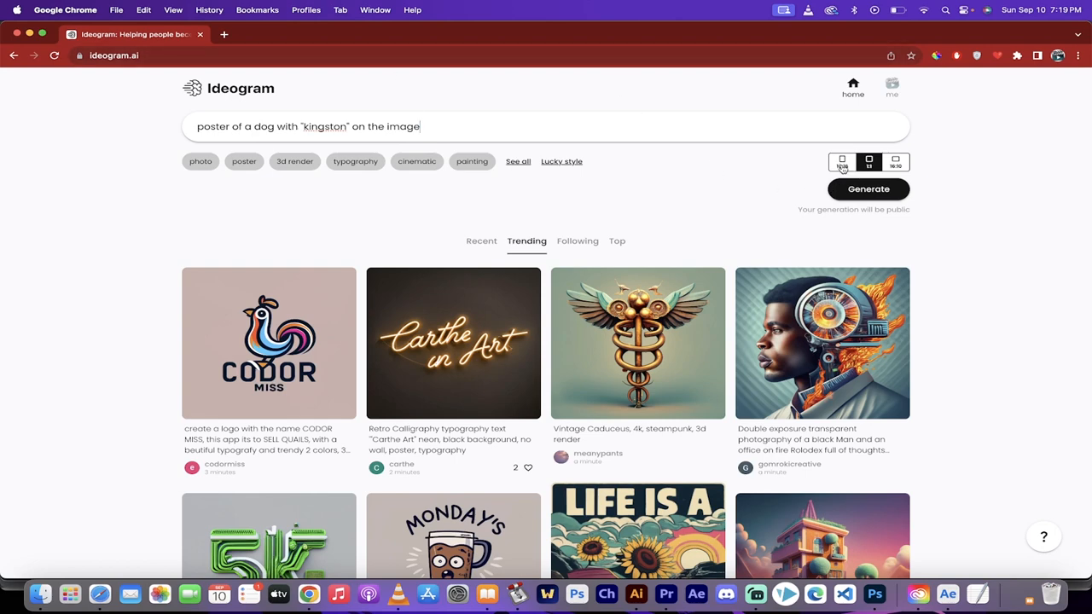
click(868, 189)
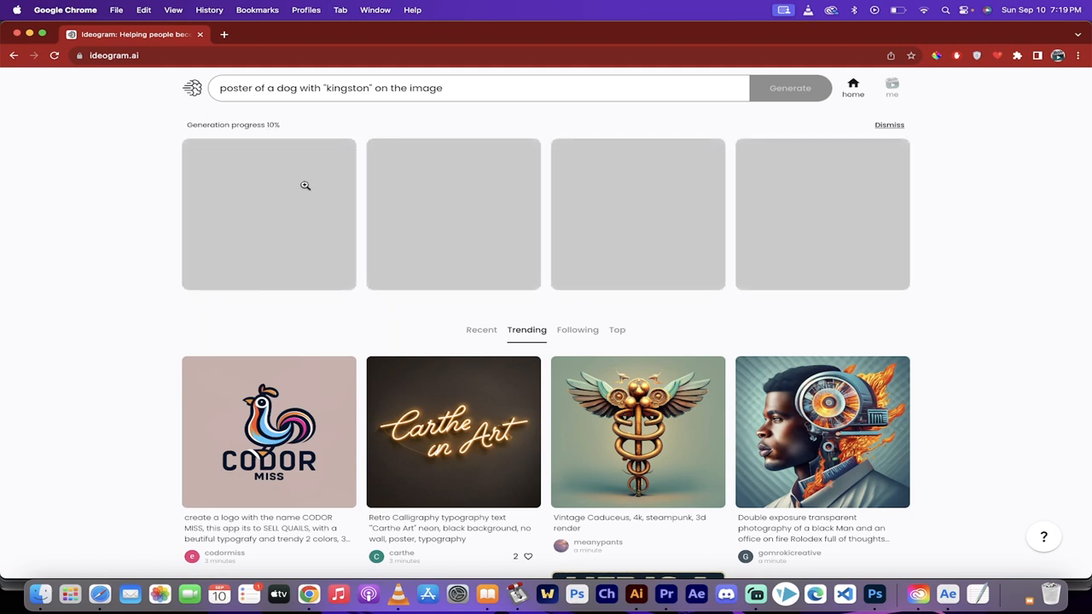
mouse_move(209, 251)
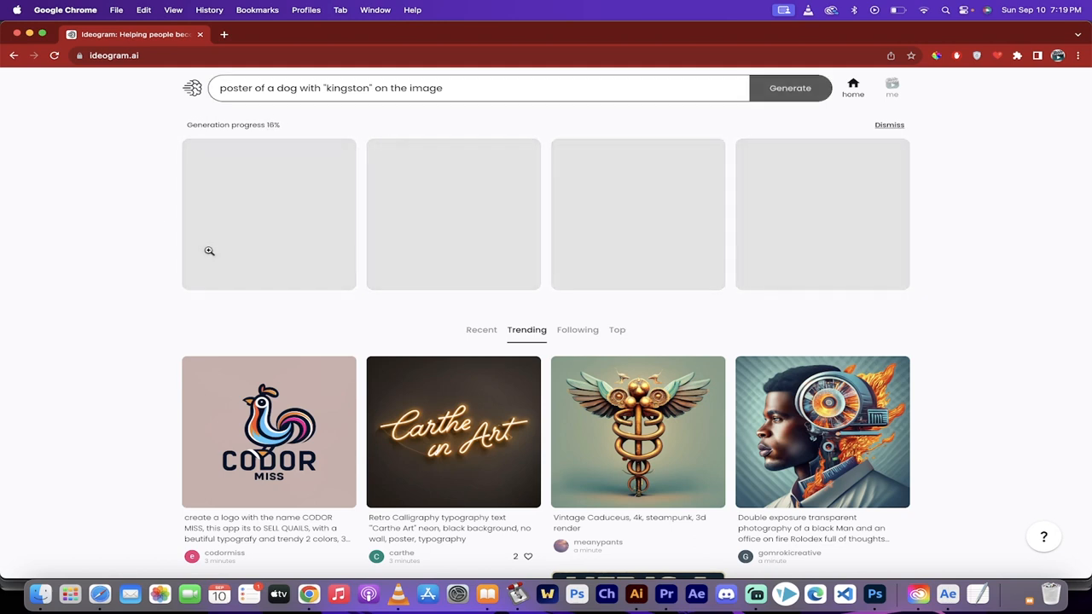
mouse_move(82, 408)
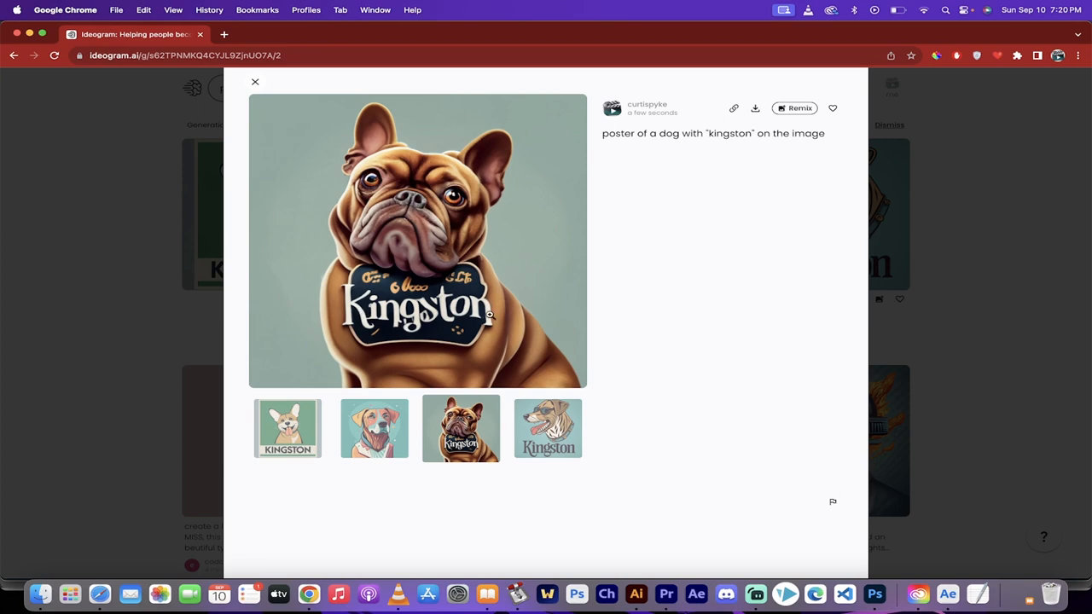
Close the bulldog view, then enlarge and close the corgi and sunglasses-dog posters.
click(254, 81)
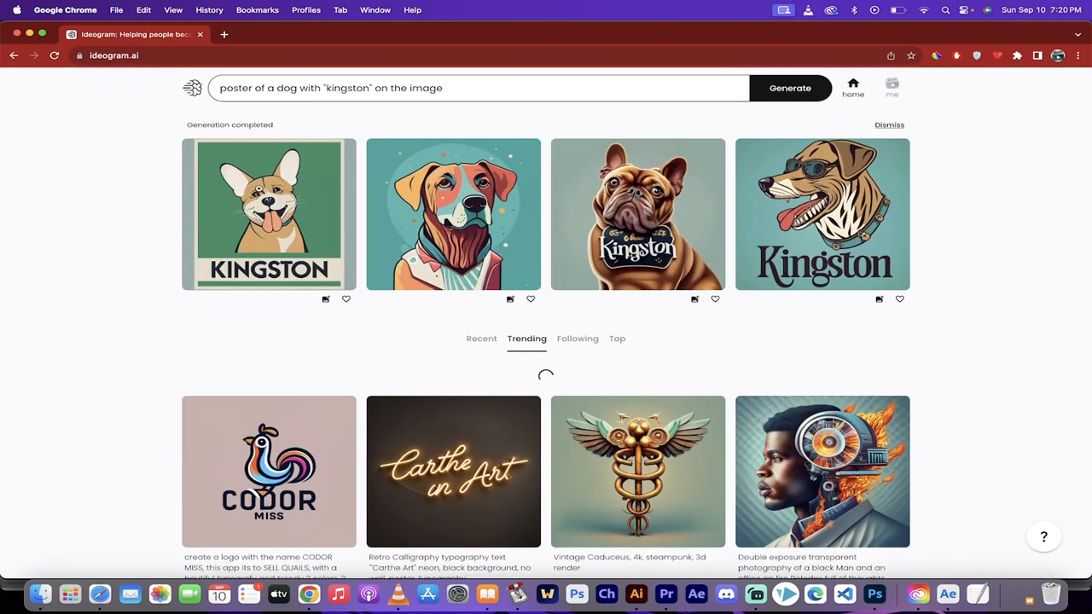
click(269, 215)
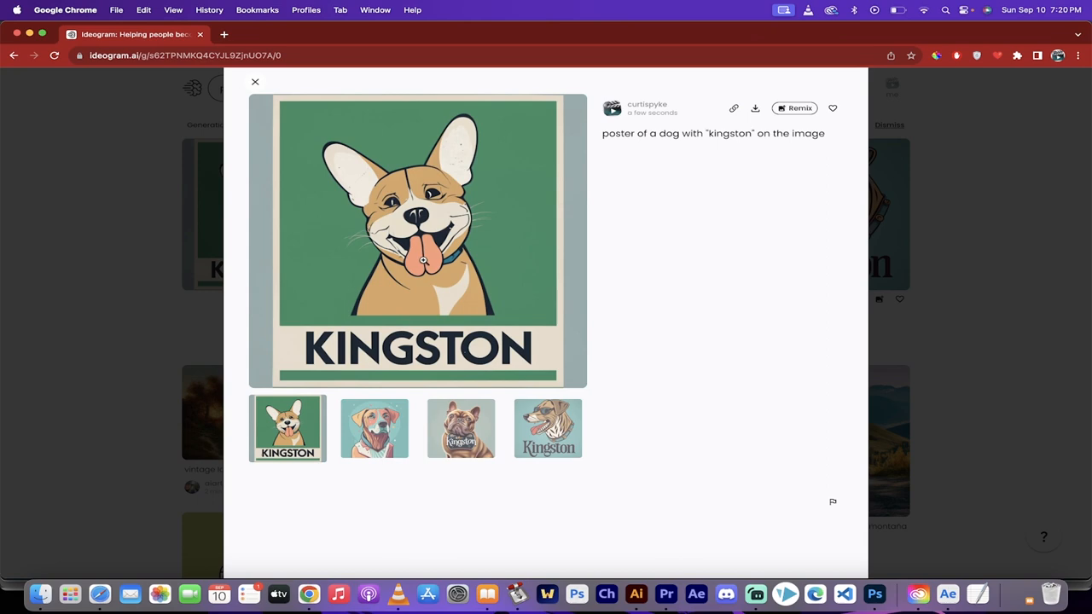
click(255, 82)
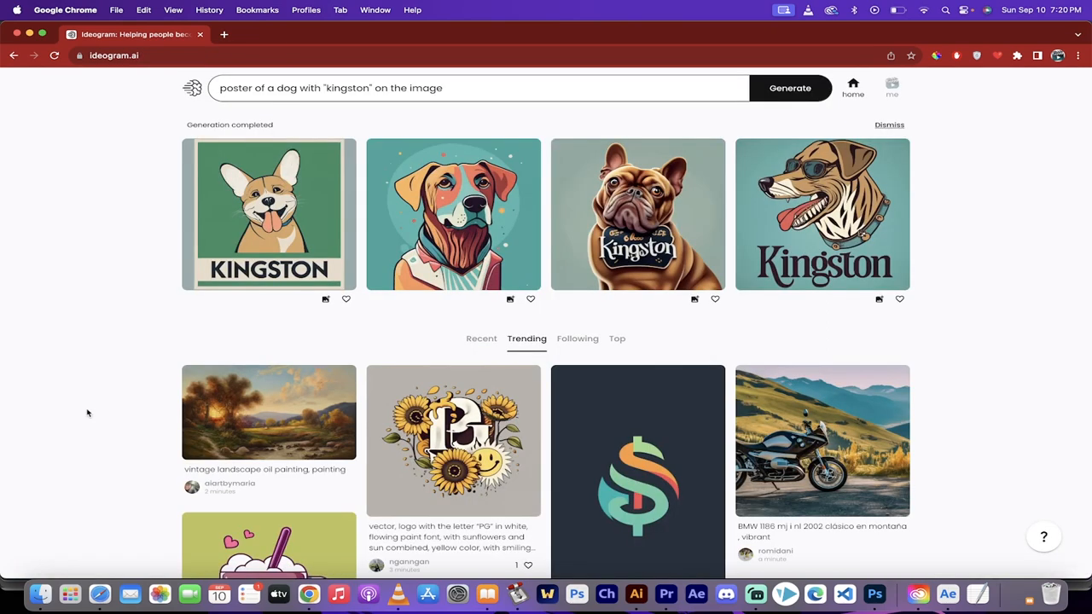
mouse_move(487, 131)
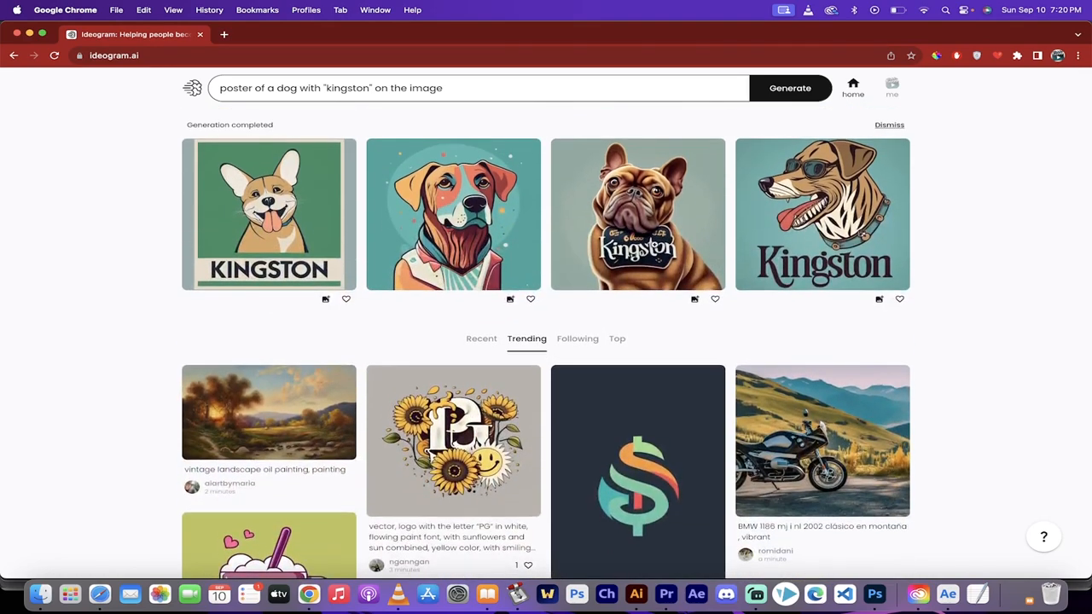
click(822, 215)
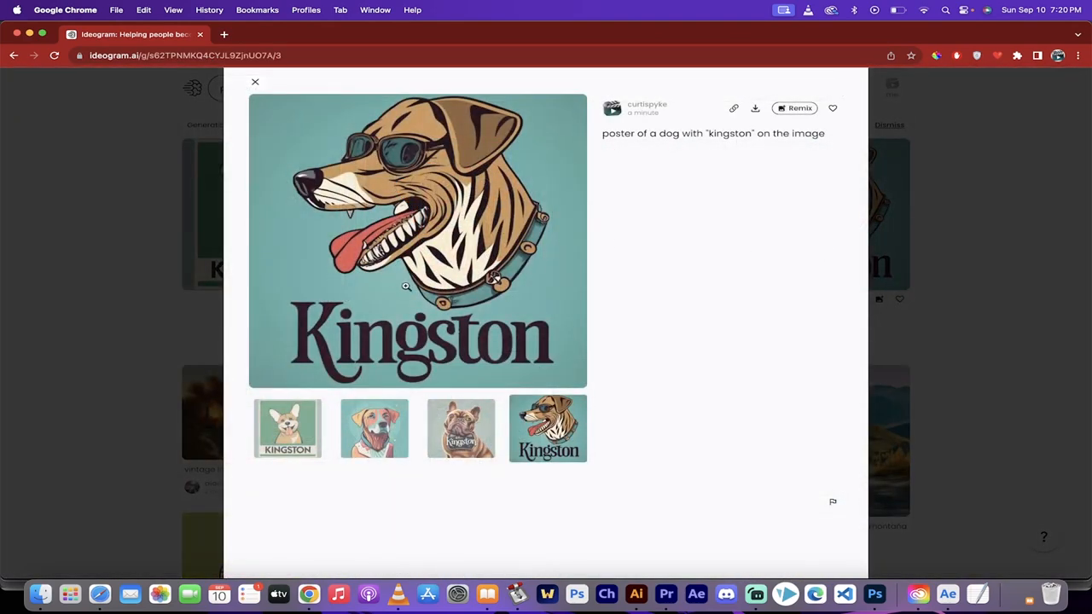
click(255, 82)
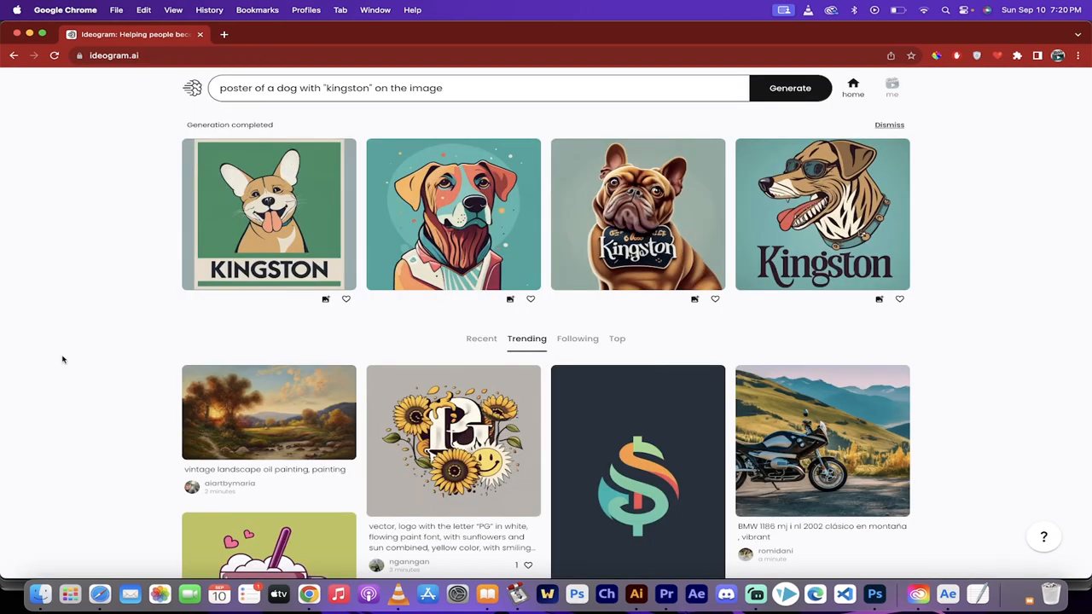